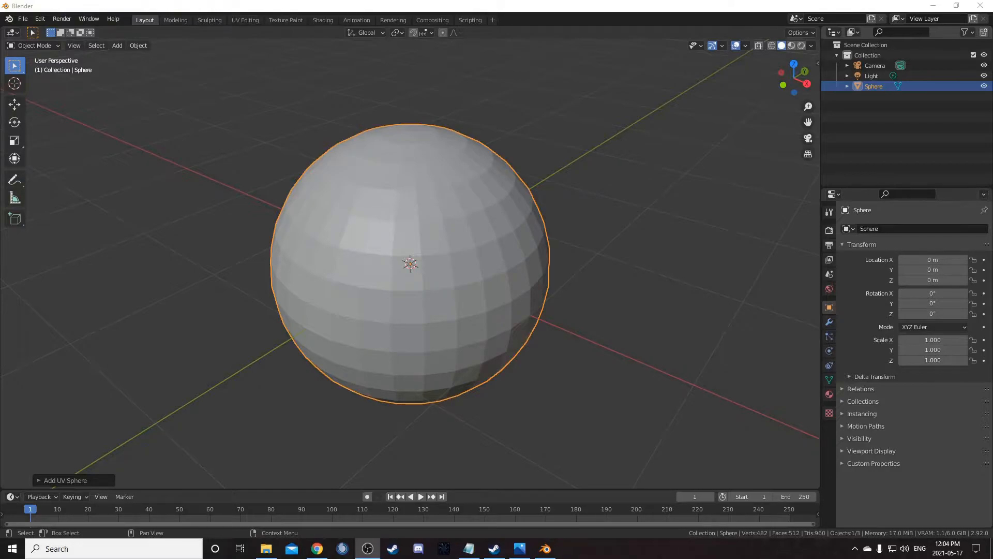
Step: Enter Edit Mode, select one face of the sphere, then clear the selection
key("Tab")
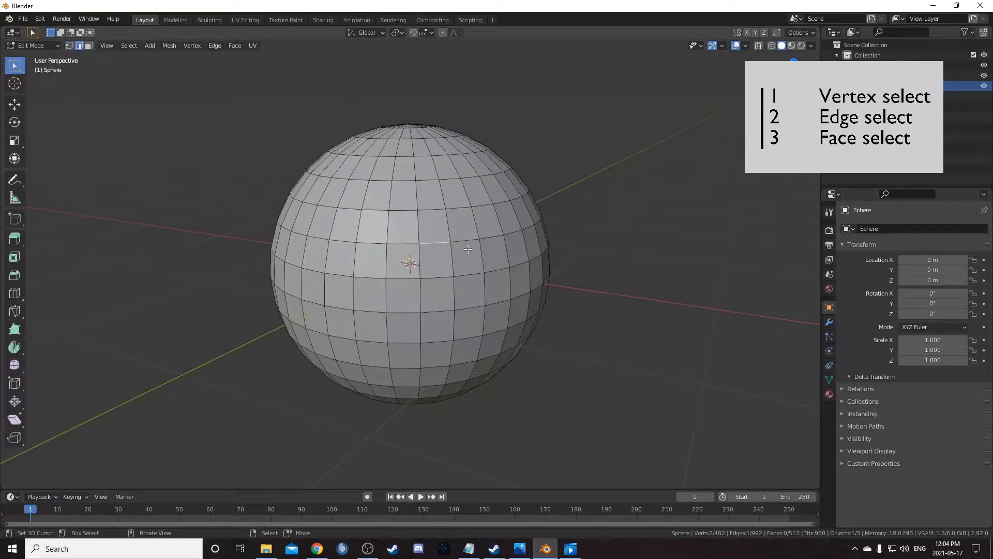
left_click(434, 227)
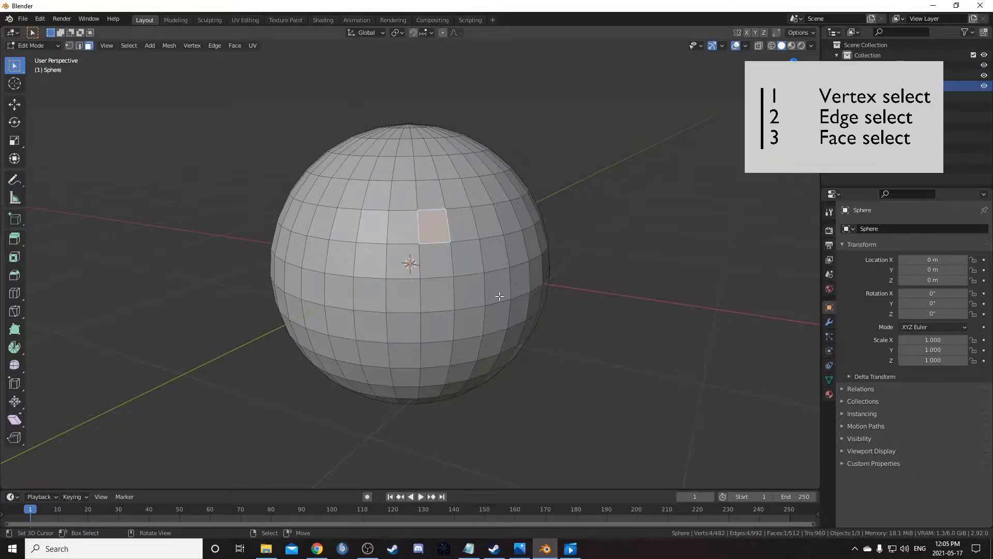
key("a")
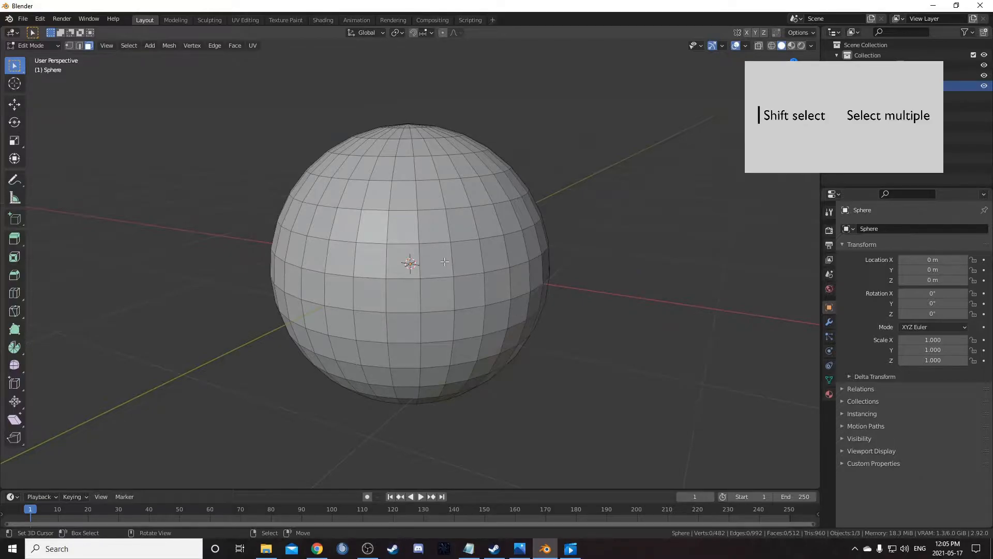
Step: Shift-select a face and box-select the faces across the sphere's right side
left_click(490, 229)
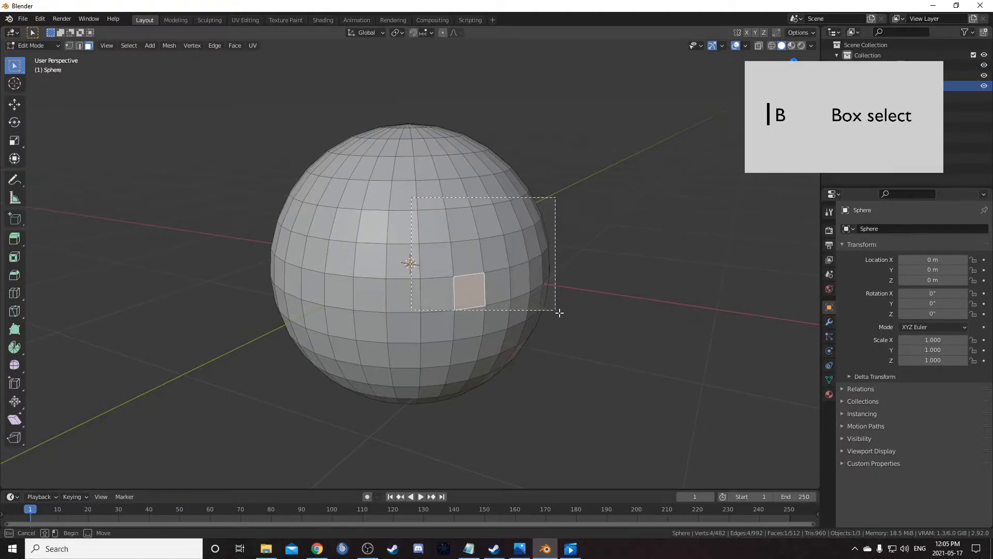
left_click_drag(411, 199, 557, 313)
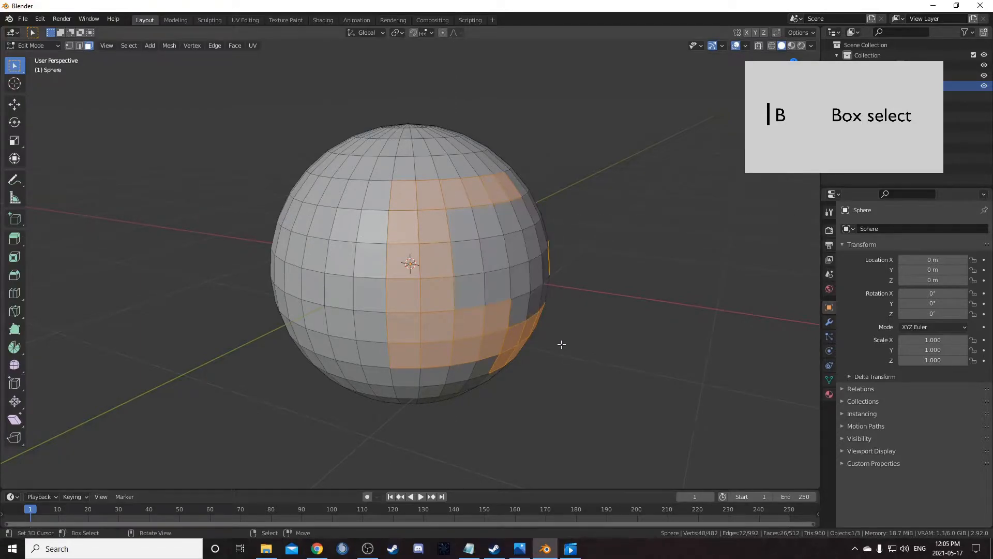
Step: Circle-select to paint faces into the selection, then finish painting
key("c")
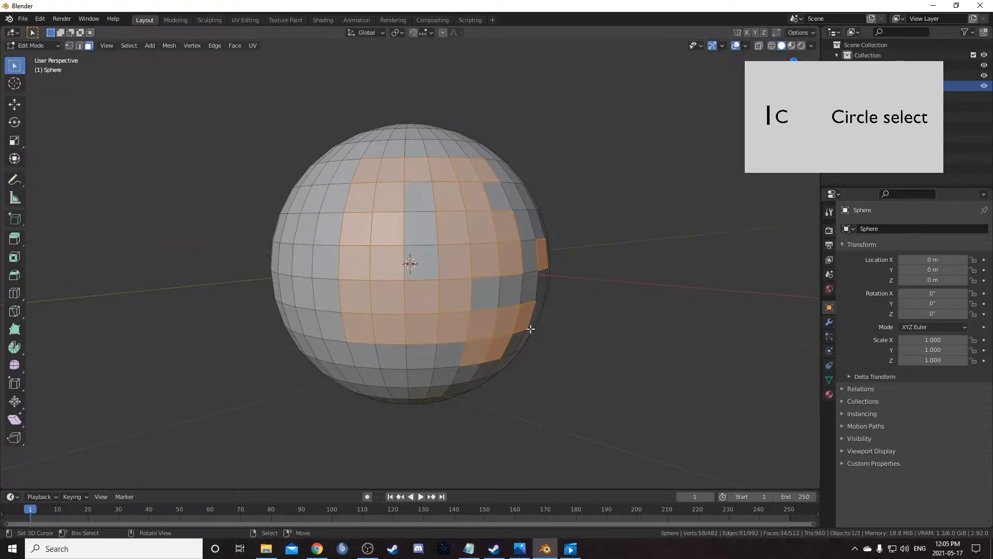
key("ctrl+i")
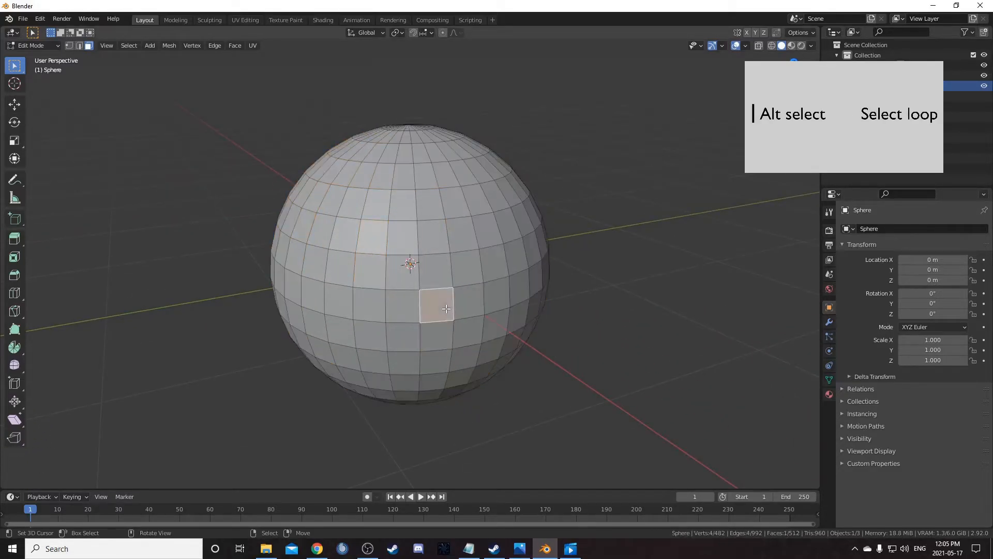
Step: Select a face loop, then an edge ring around the sphere's upper middle
left_click(453, 297)
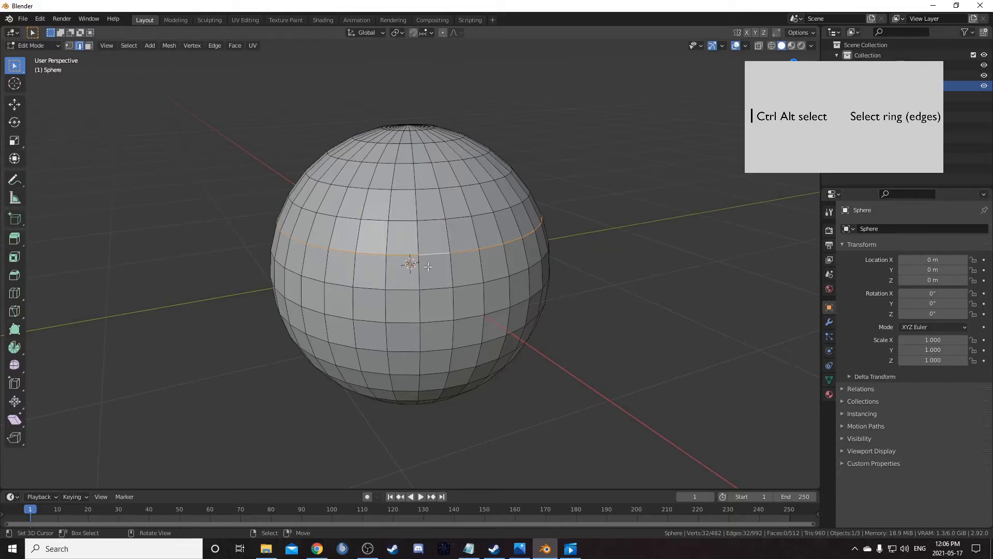
left_click(418, 272)
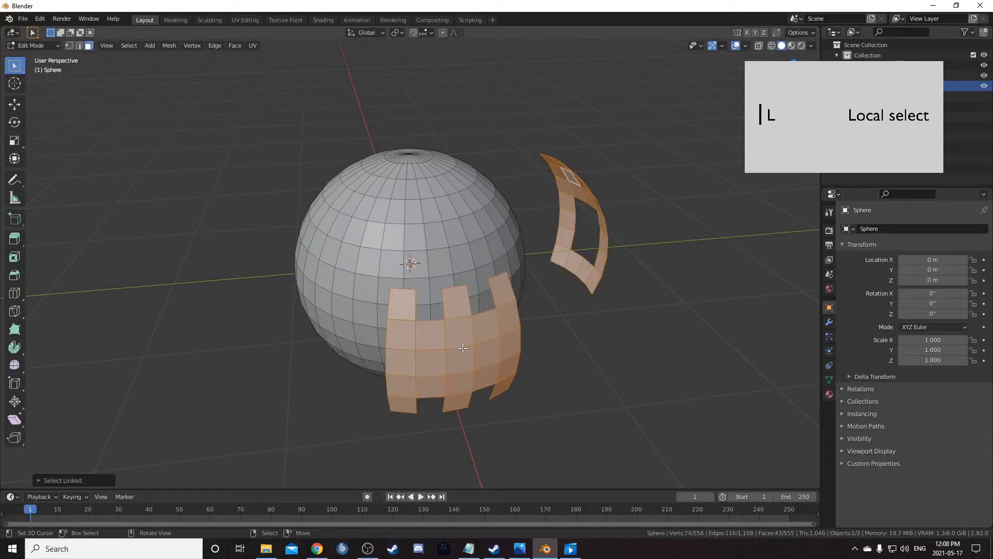
Step: Select linked geometry from a picked face, then bring up Select Similar options
key("ctrl+l")
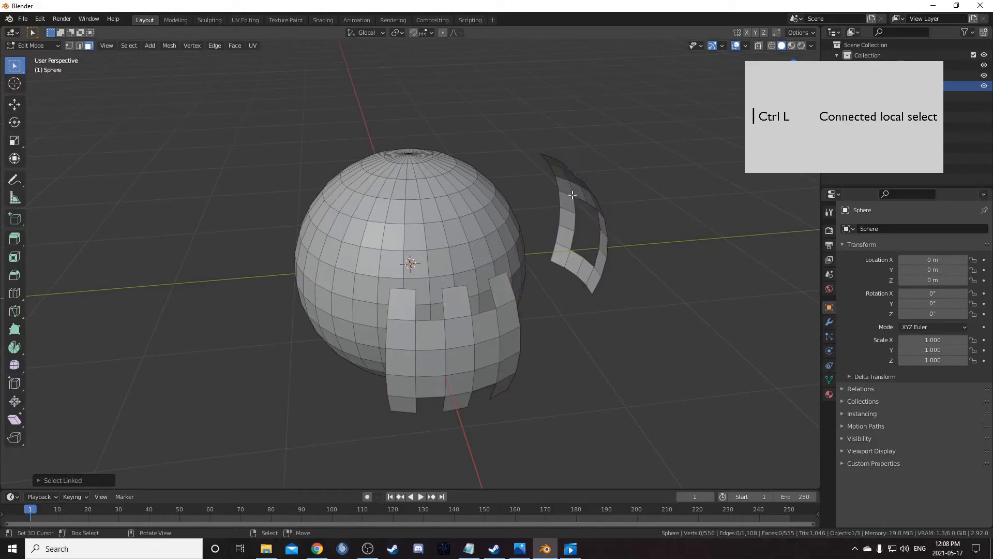
left_click(441, 262)
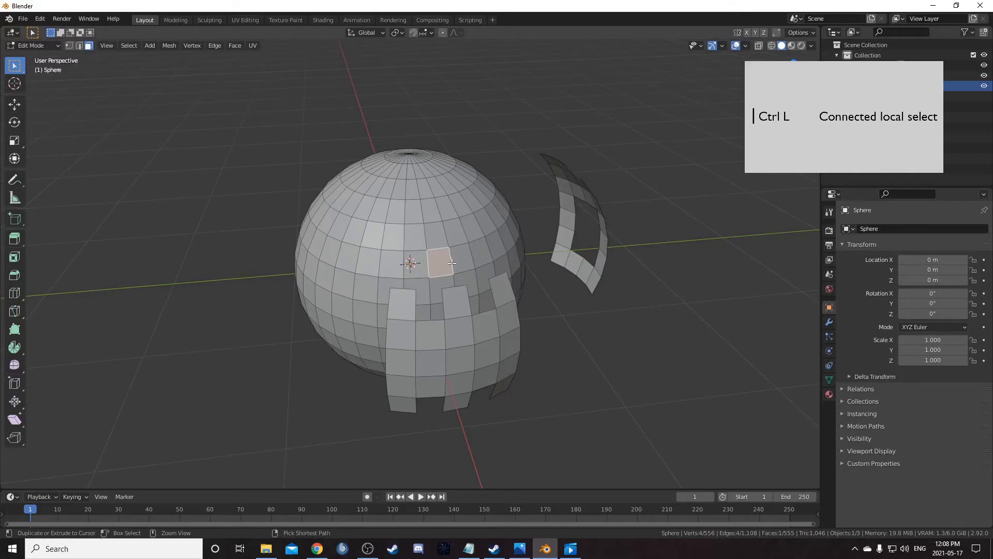
key("shift+g")
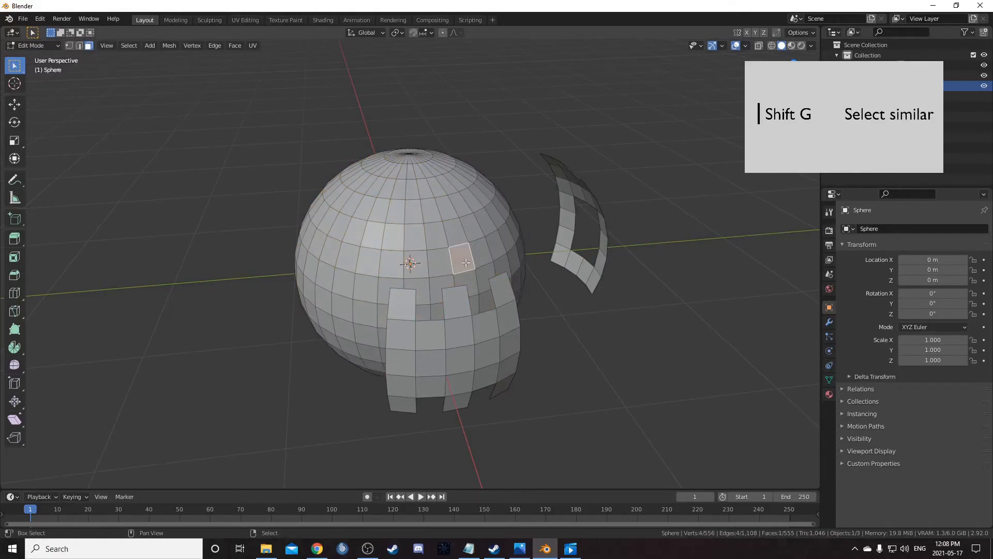
key("shift+g")
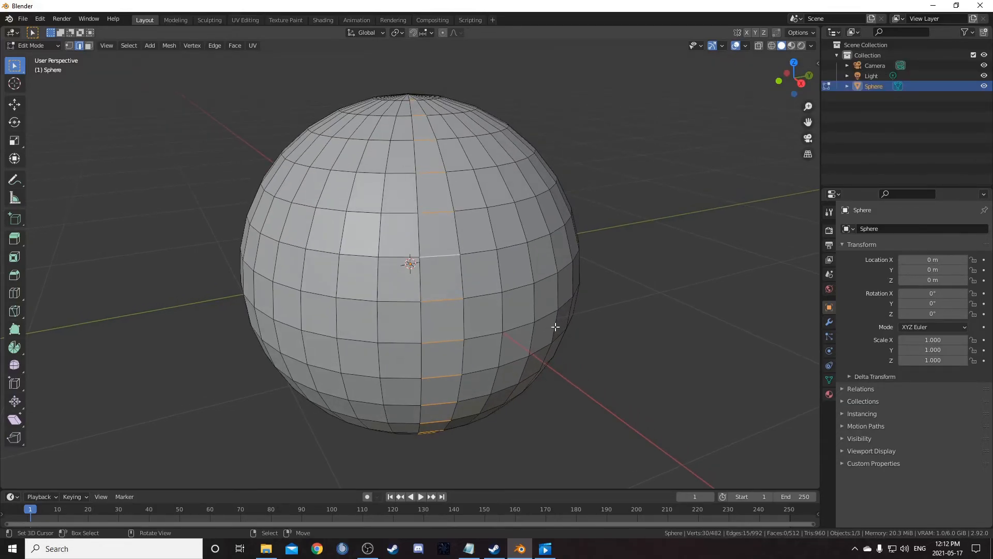
Step: Checker-deselect the edge ring, then search 'sele' for selection commands
left_click(128, 45)
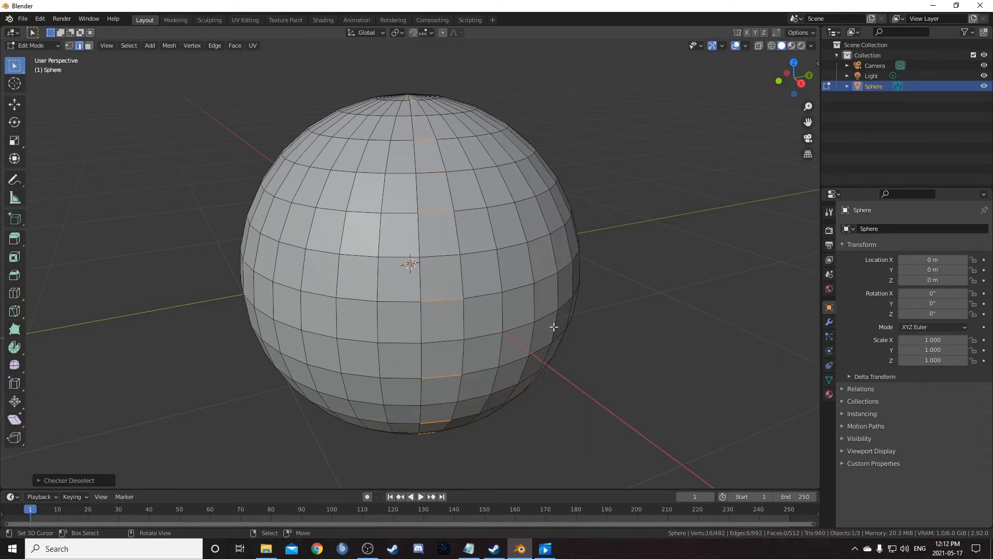
type("sele")
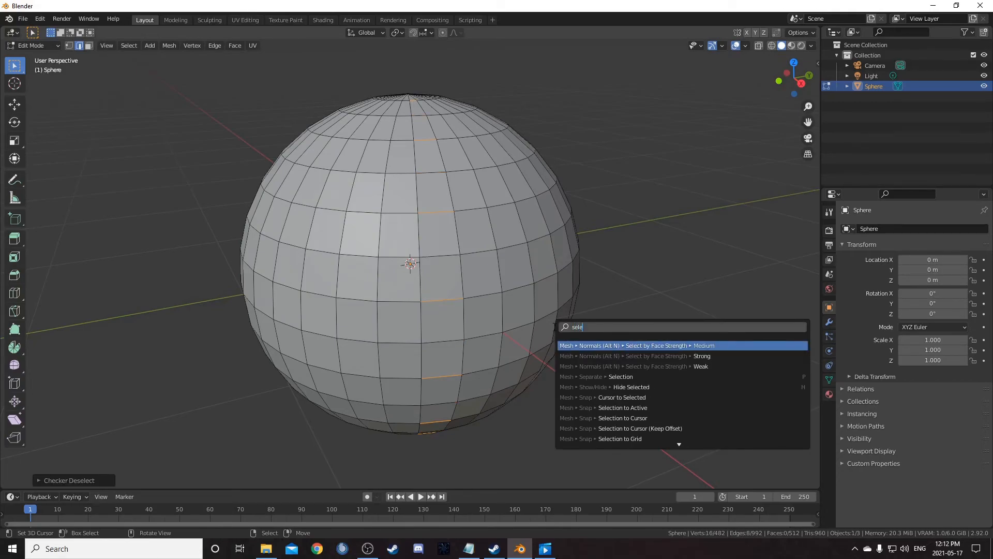